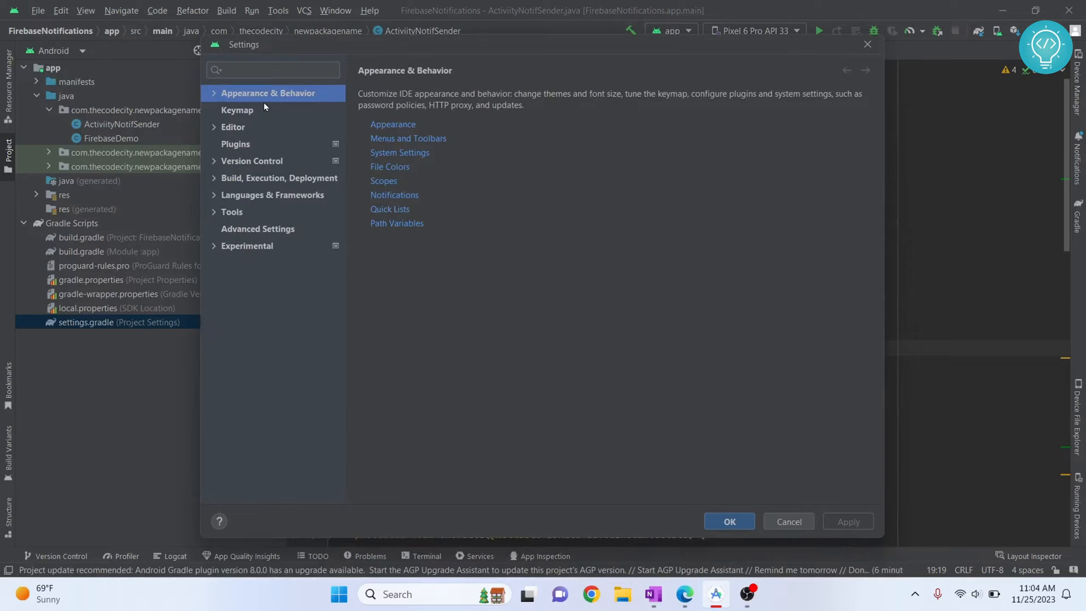
pyautogui.moveTo(231, 187)
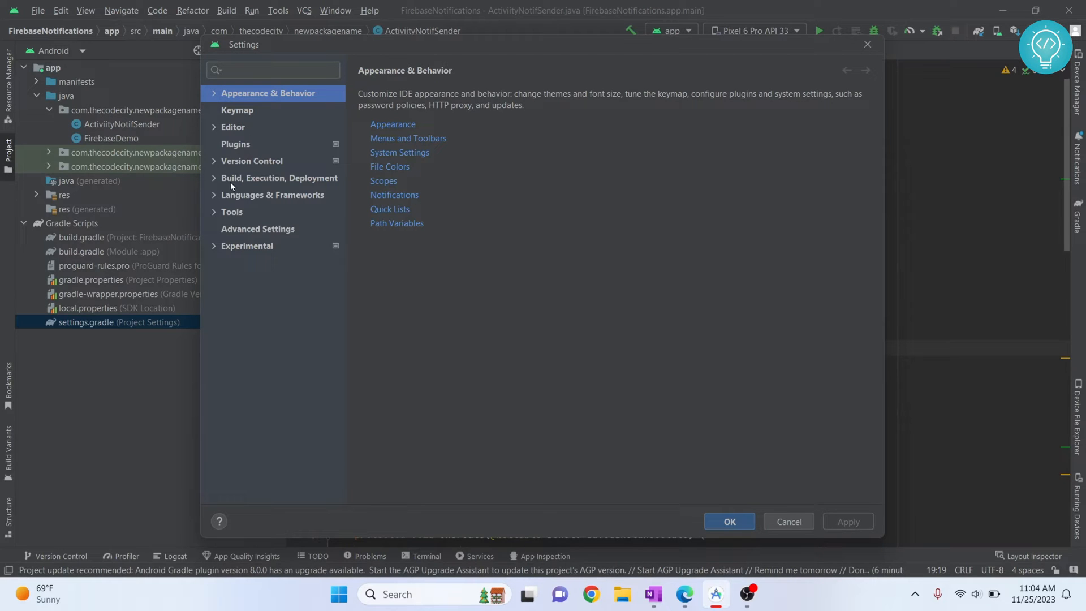
# Step: Expand Build, Execution, Deployment and its Build Tools group to reveal the Gradle entry
pyautogui.click(280, 178)
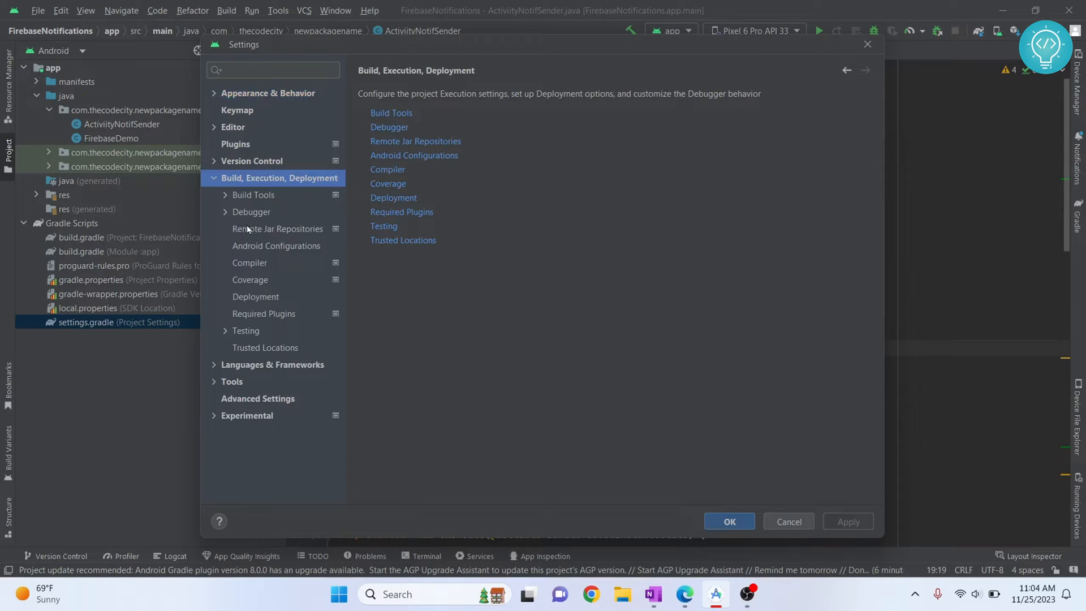
pyautogui.click(254, 194)
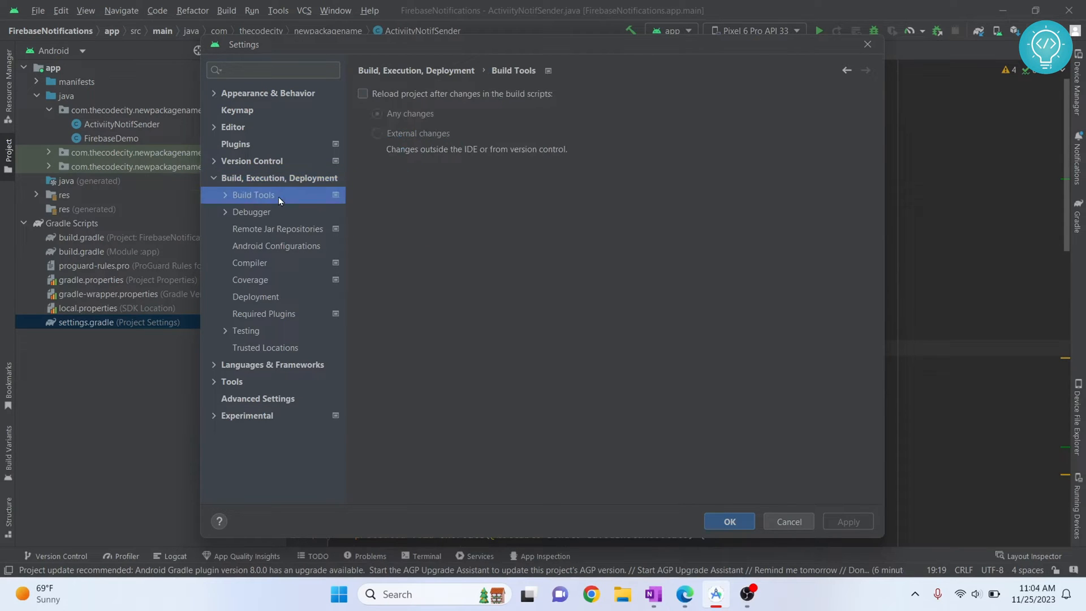
pyautogui.click(224, 195)
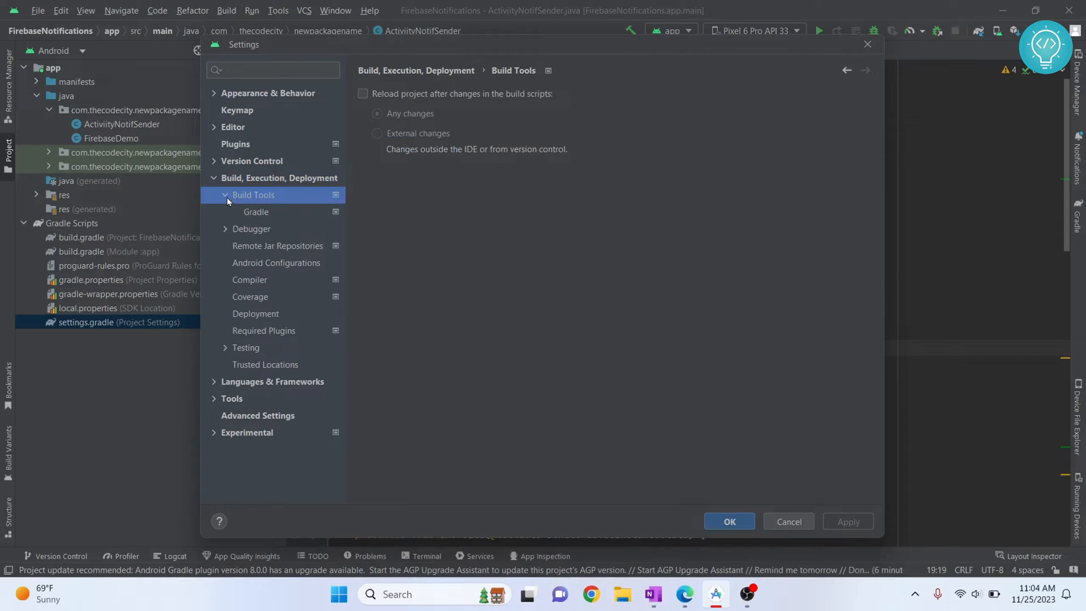
# Step: Show the project's Gradle settings page with its Gradle JDK choice
pyautogui.click(257, 211)
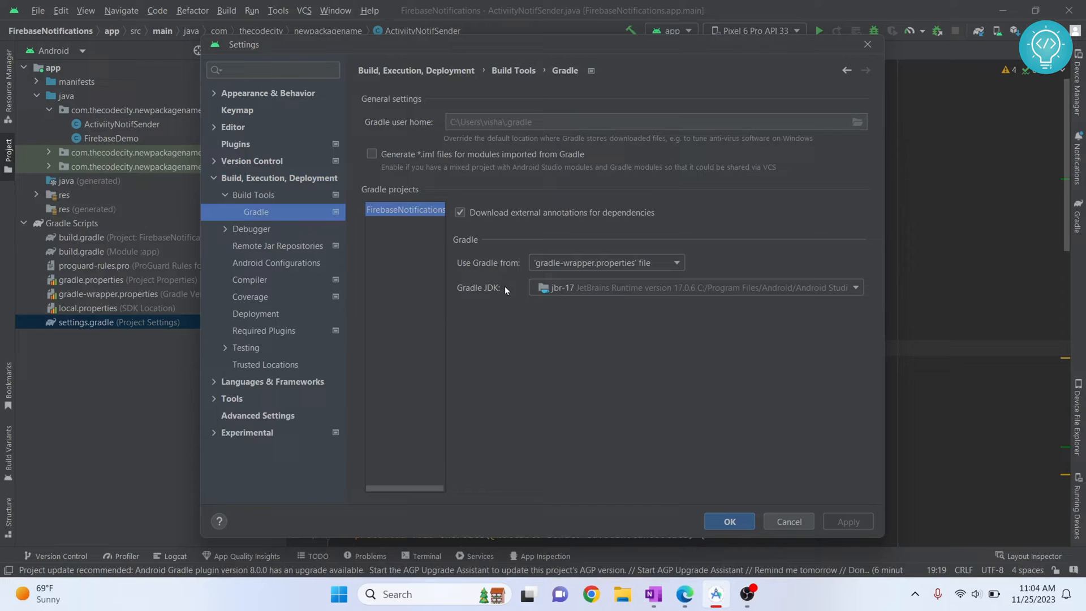
pyautogui.moveTo(728, 294)
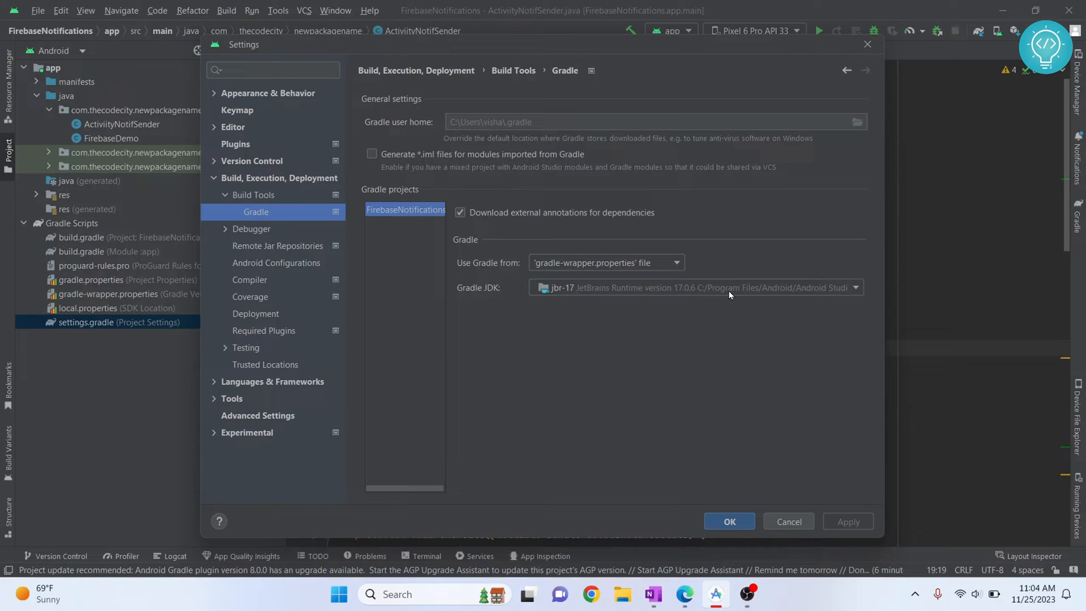
pyautogui.moveTo(565, 294)
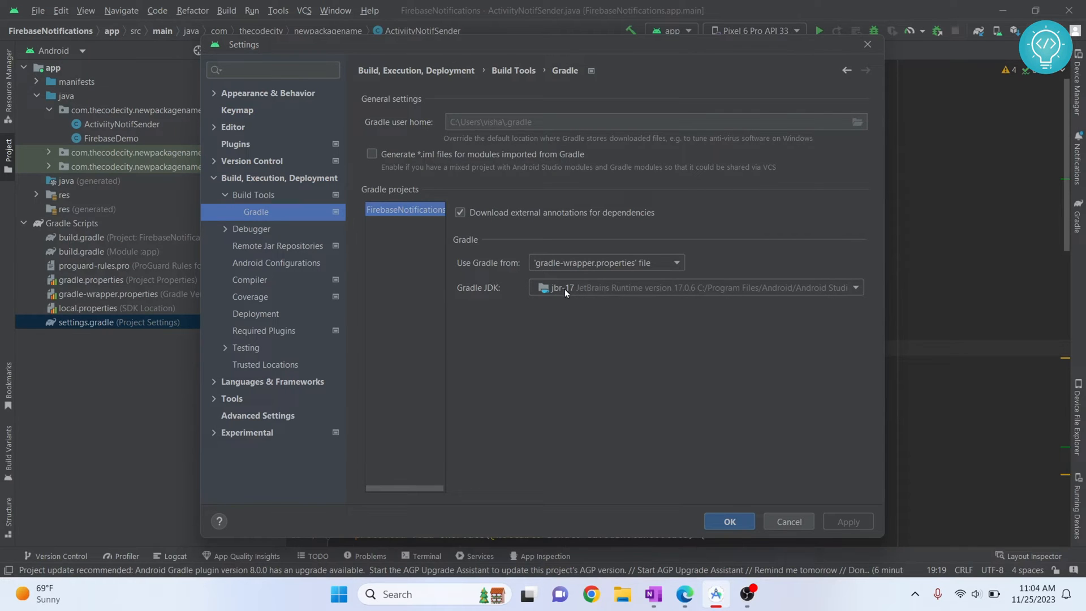
pyautogui.moveTo(643, 290)
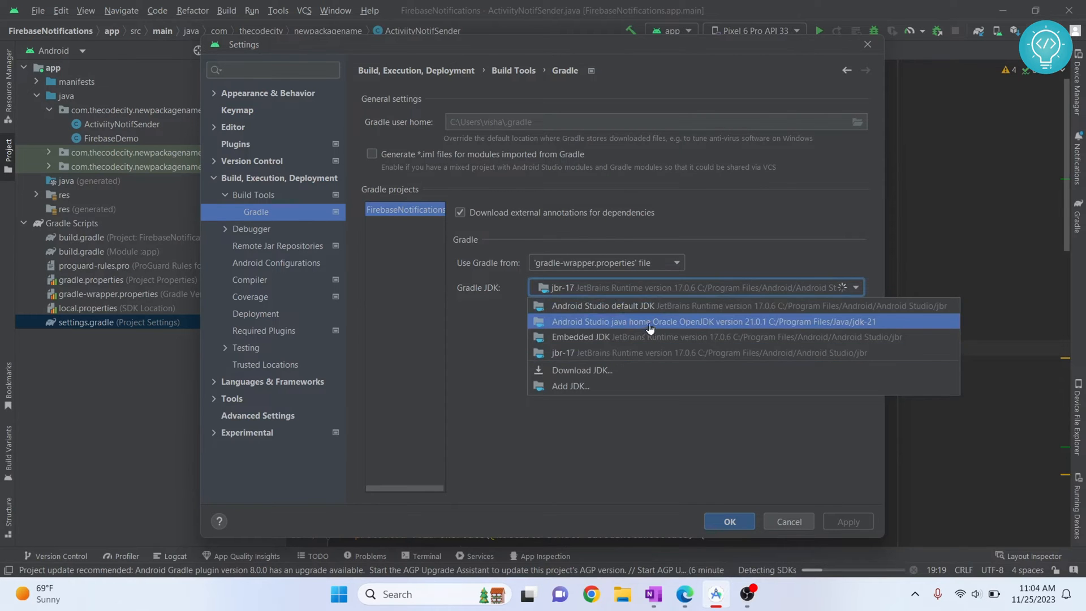
pyautogui.moveTo(766, 330)
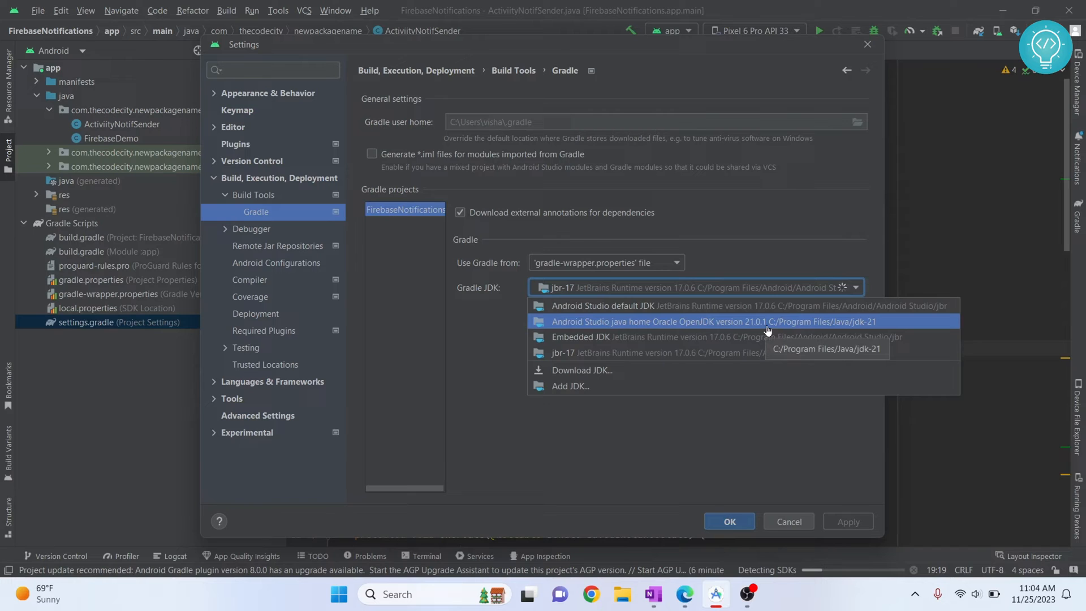
pyautogui.moveTo(762, 323)
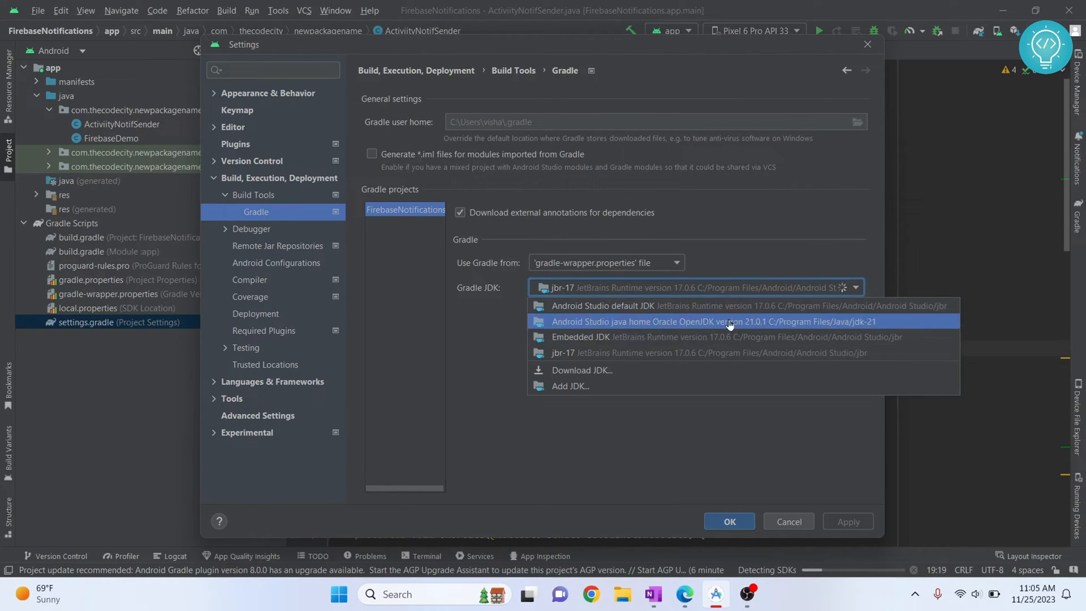
# Step: Set Gradle JDK to Android Studio java home (JDK 21.0.1), confirm, and bring up the File menu
pyautogui.click(714, 320)
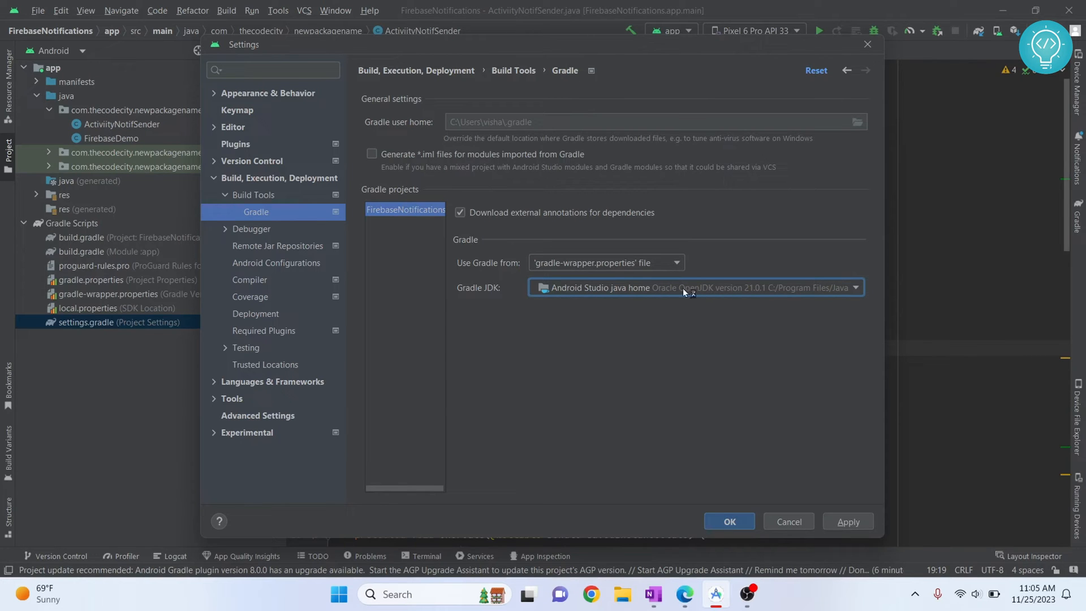
pyautogui.moveTo(751, 294)
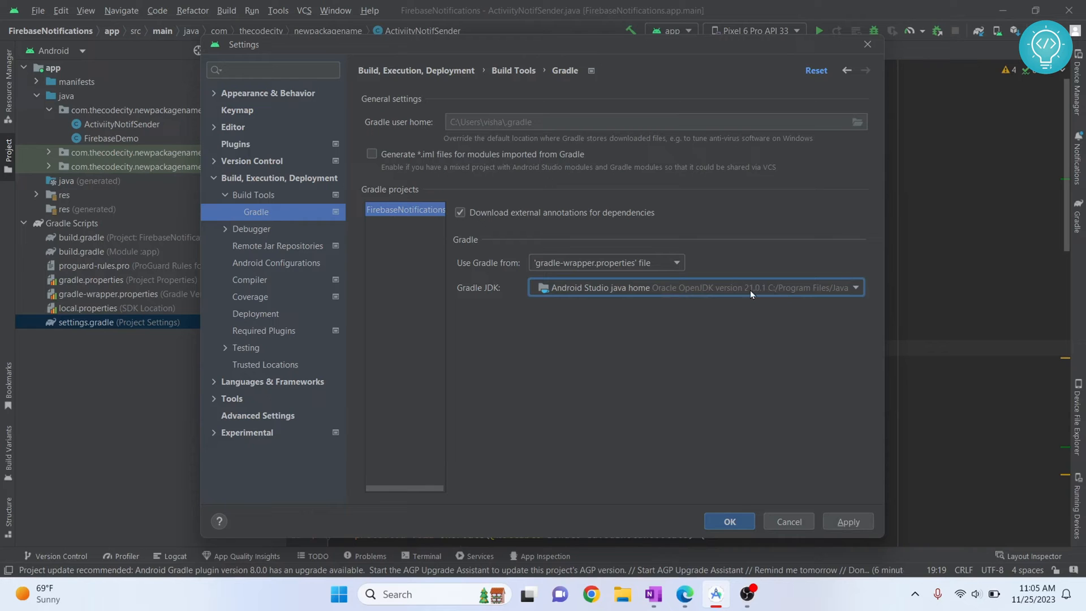
pyautogui.moveTo(739, 295)
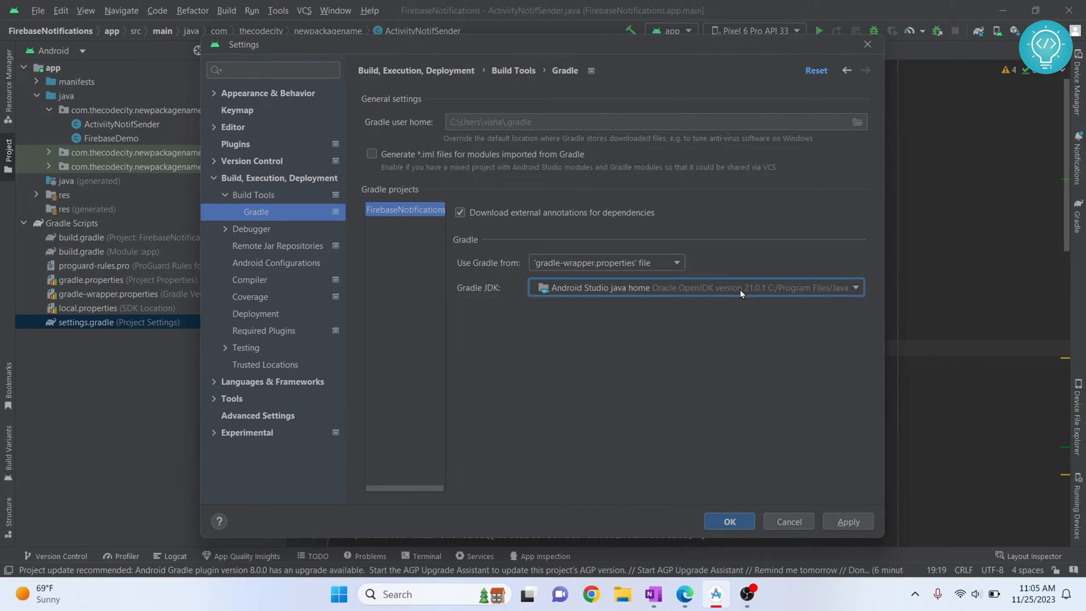
pyautogui.moveTo(740, 294)
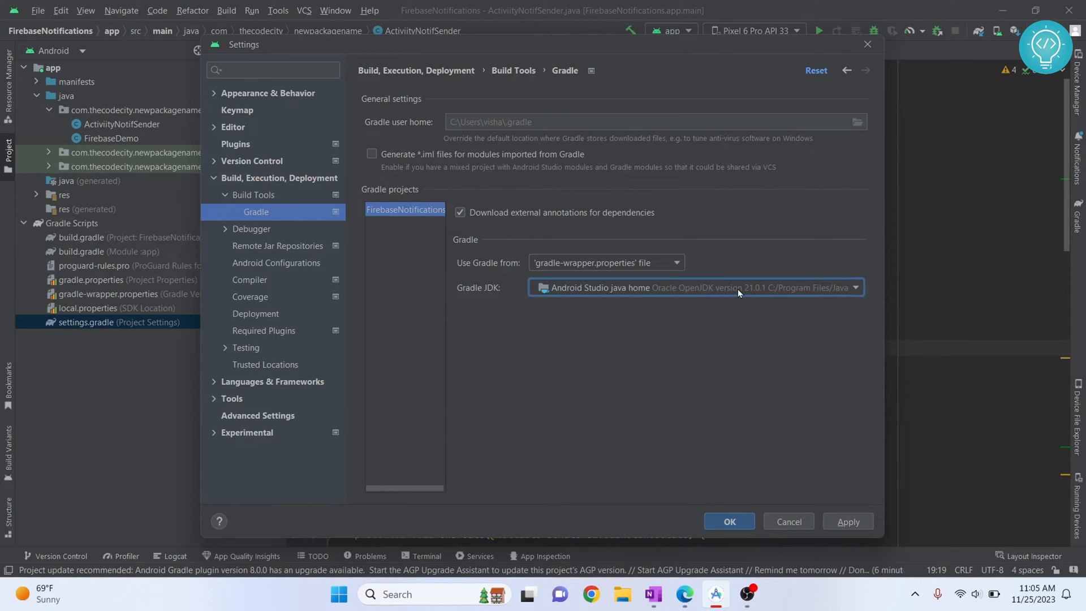
pyautogui.moveTo(852, 492)
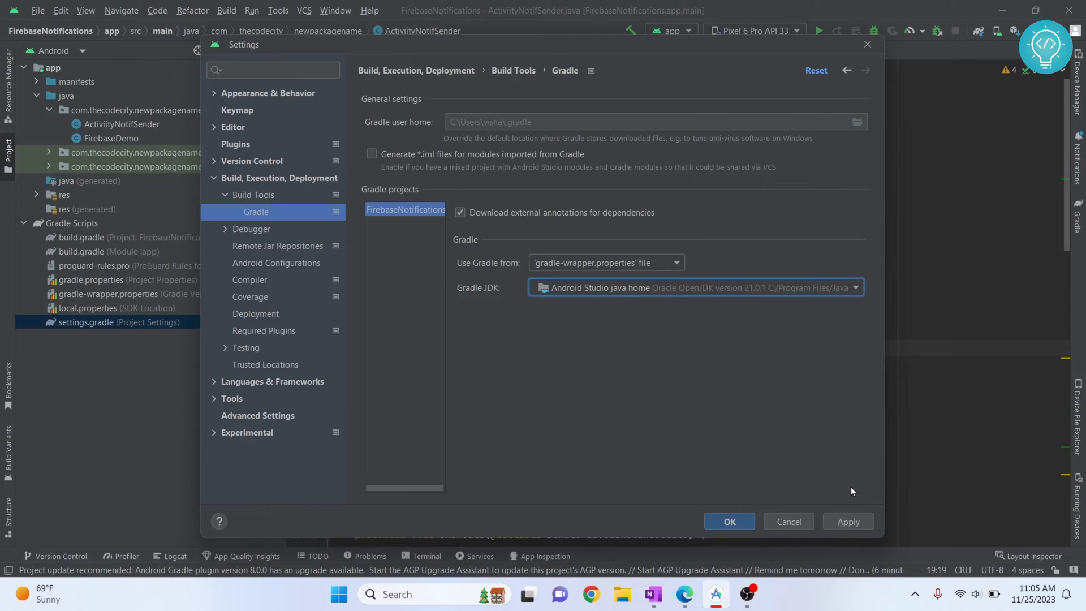
pyautogui.moveTo(735, 512)
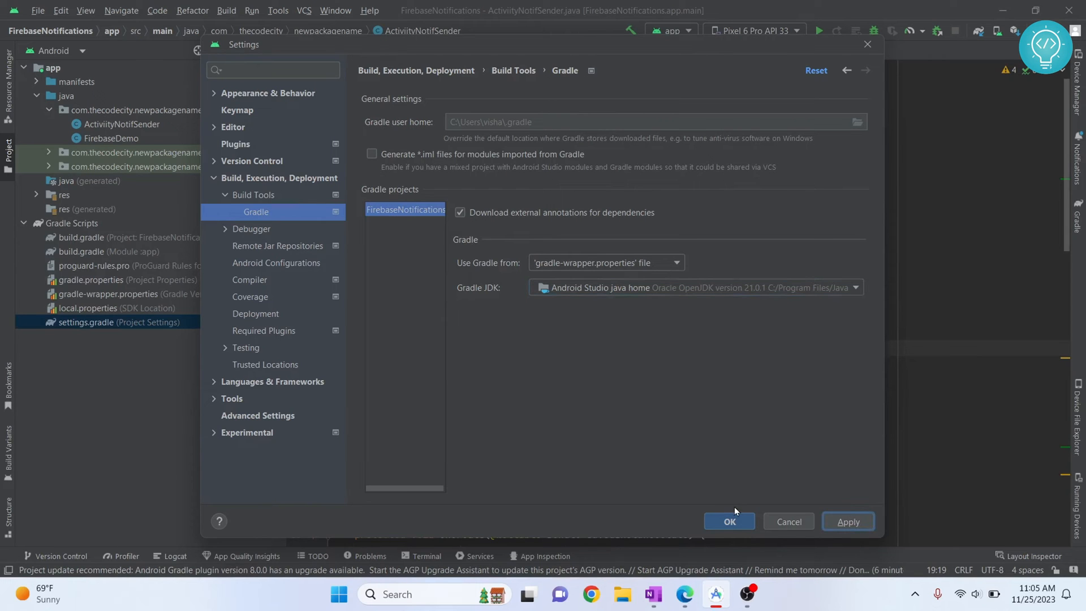
pyautogui.click(729, 521)
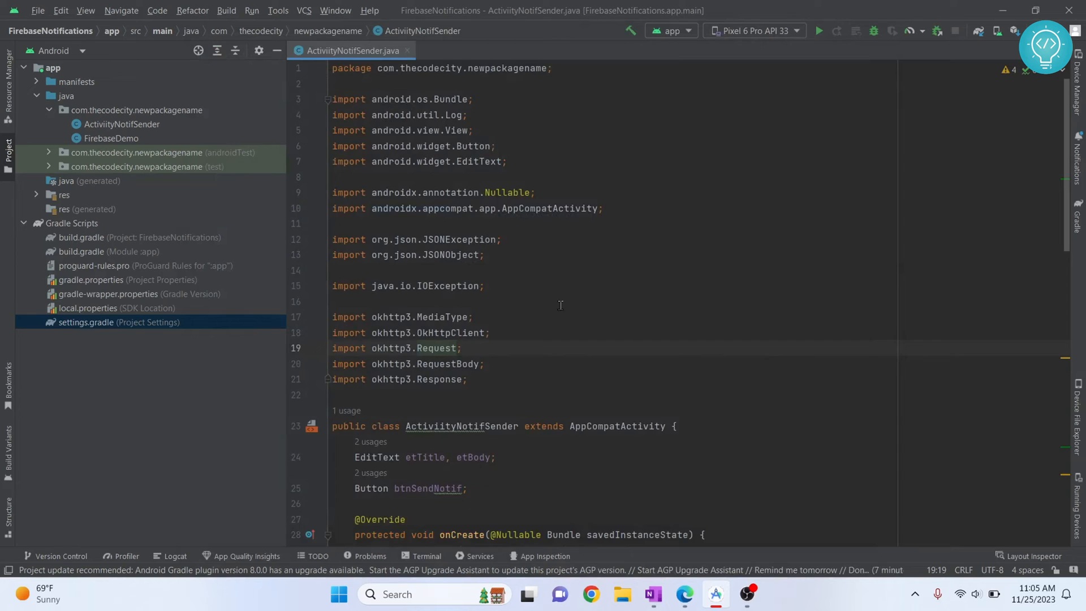
pyautogui.scroll(-3)
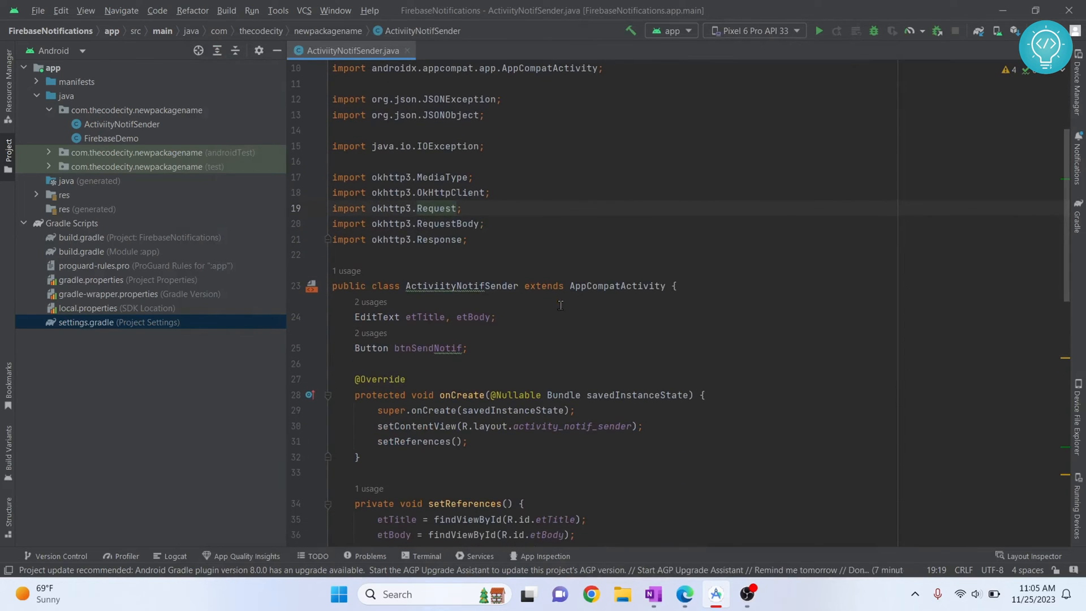
pyautogui.click(37, 10)
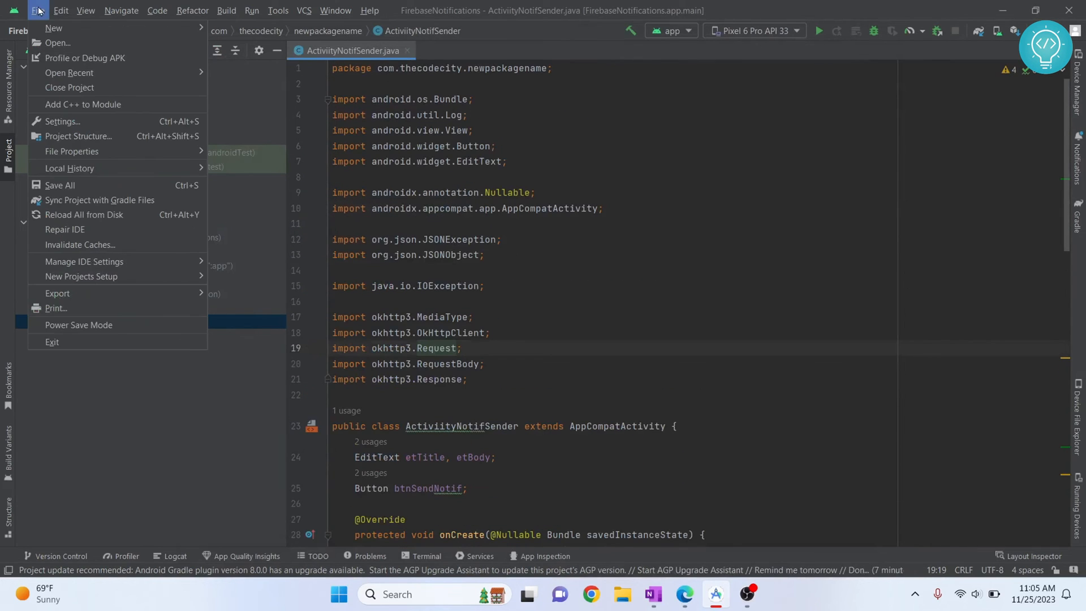
pyautogui.moveTo(79, 245)
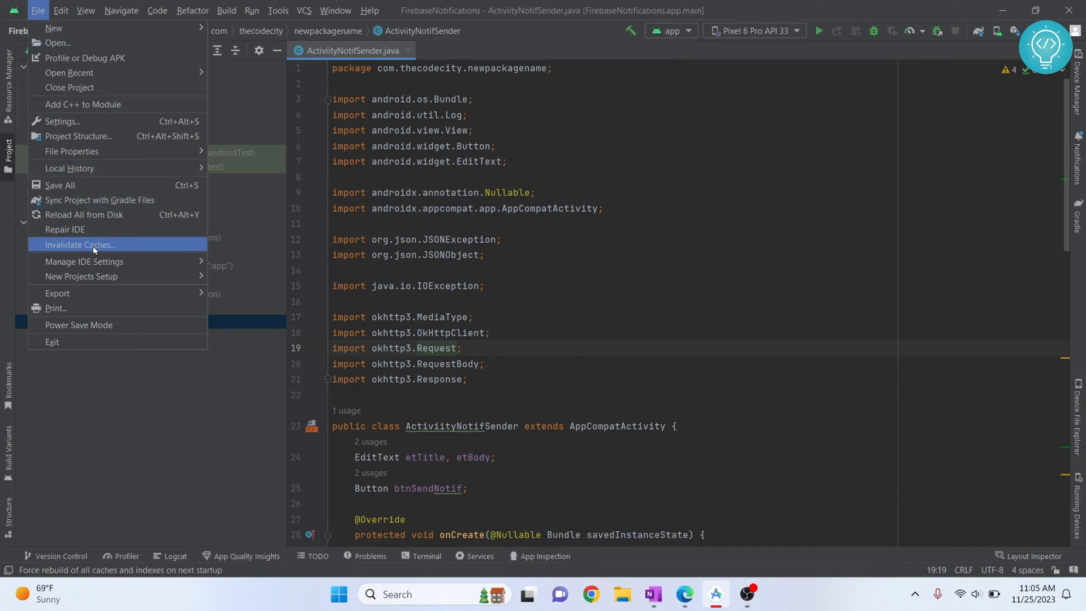